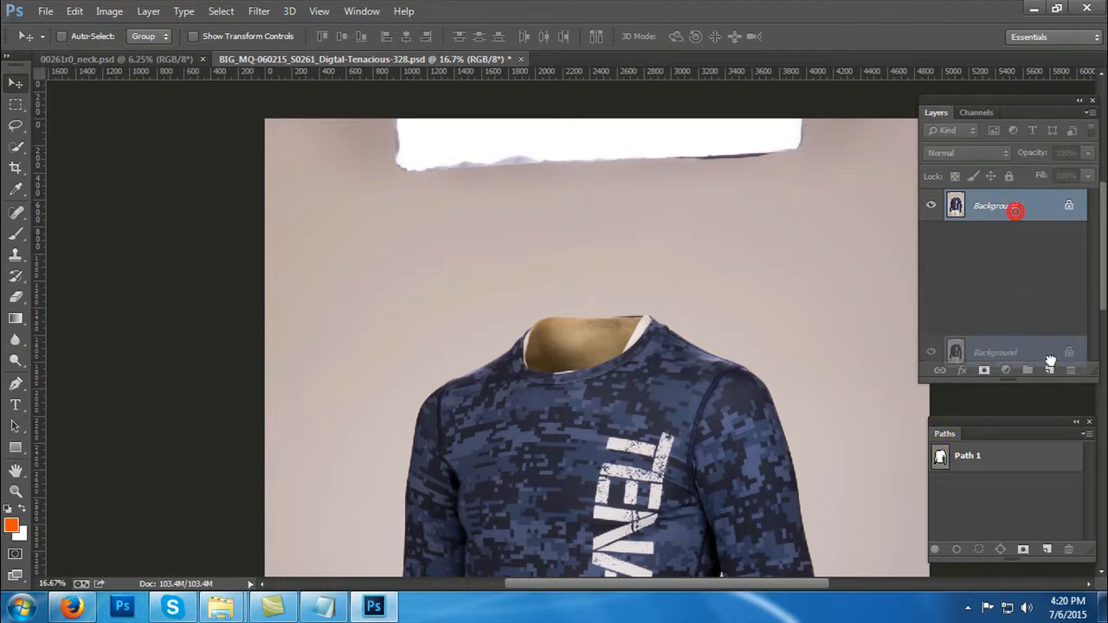
# Step: Bring the 00261d0_neck.psd collar photo to the front
pyautogui.click(983, 371)
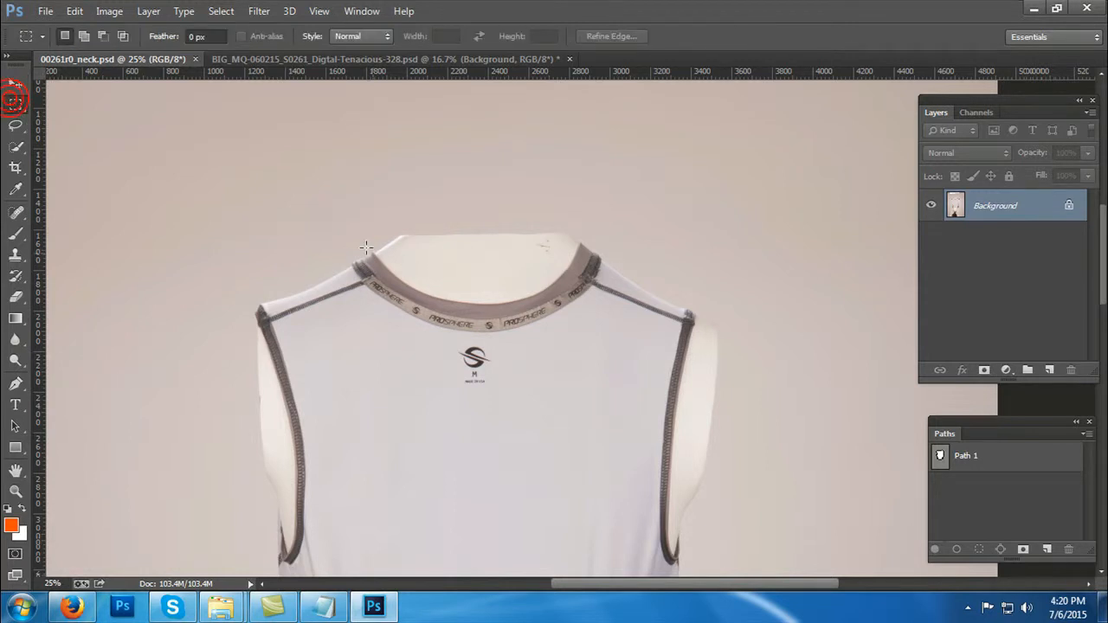
# Step: Select the collar band with a rectangle covering the whole neckband
pyautogui.moveTo(364, 249); pyautogui.dragTo(610, 429)
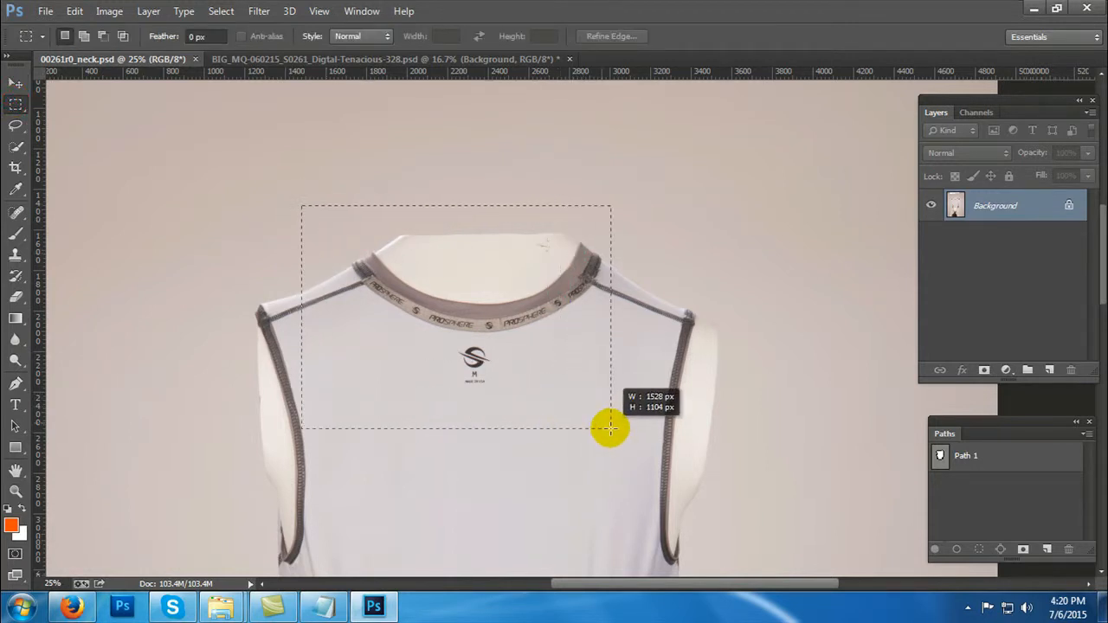
pyautogui.moveTo(610, 430); pyautogui.dragTo(650, 464)
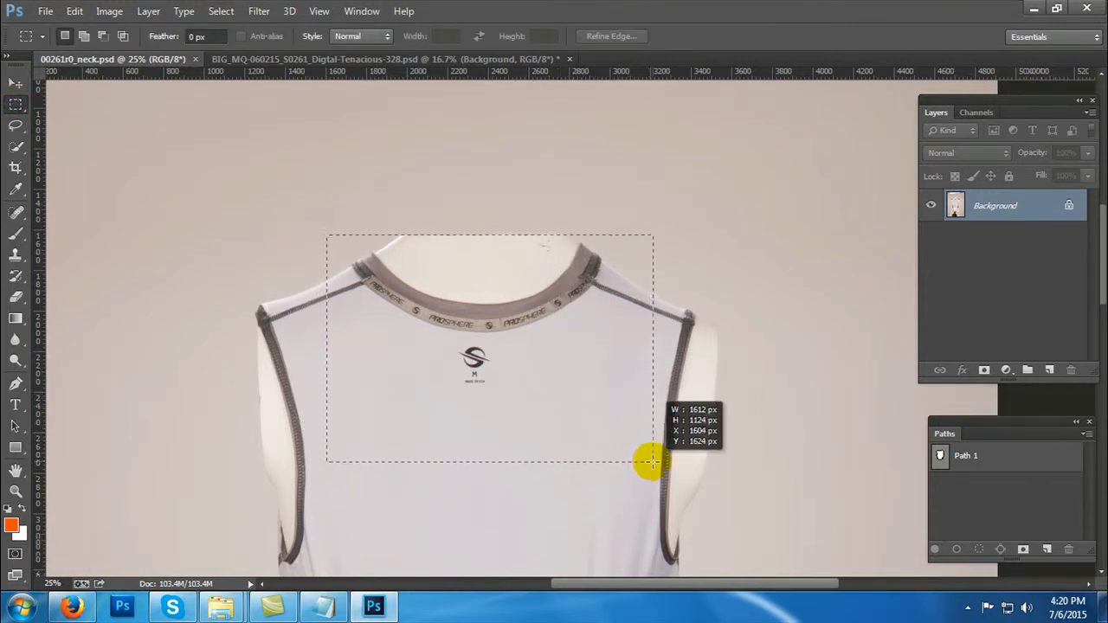
pyautogui.moveTo(651, 461); pyautogui.dragTo(637, 430)
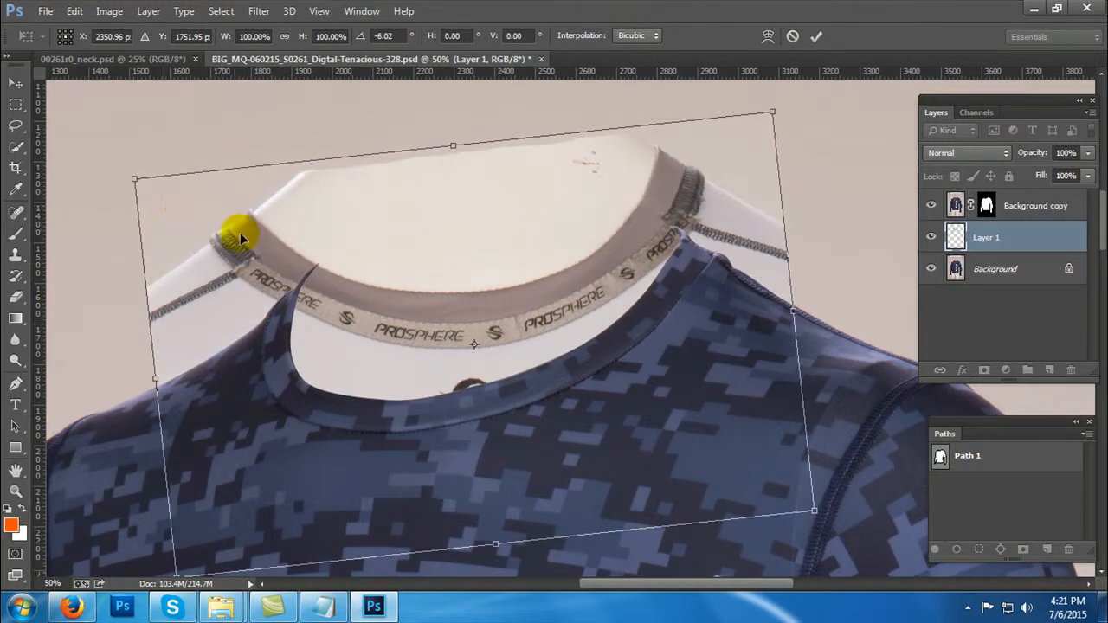
# Step: Move the pasted collar over the neck opening and stretch it to shoulder width
pyautogui.moveTo(242, 239); pyautogui.dragTo(242, 259)
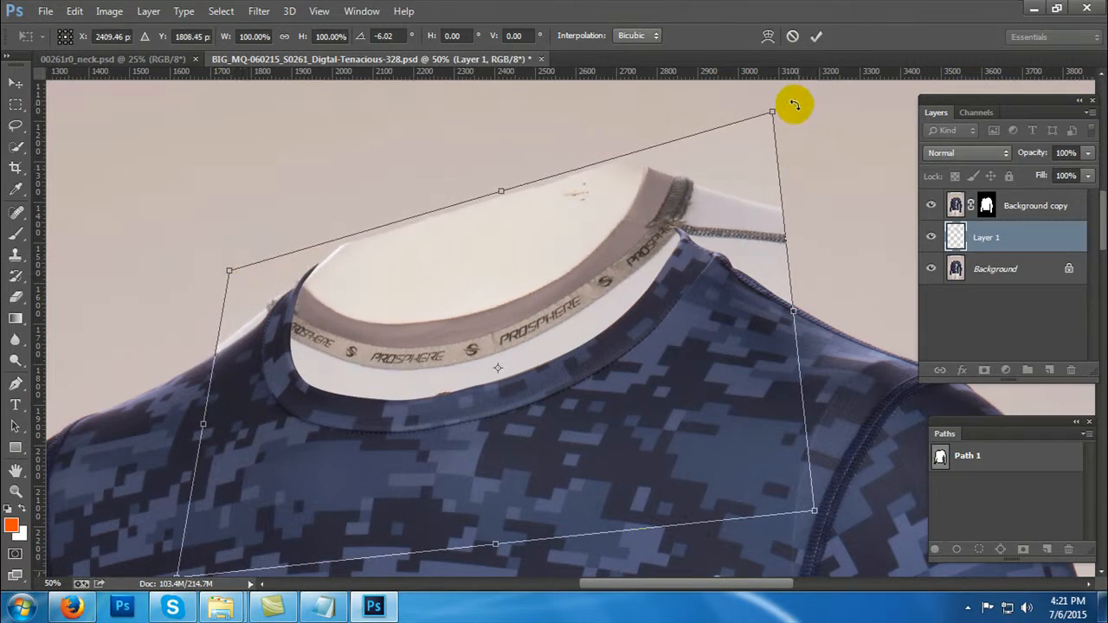
pyautogui.moveTo(772, 111); pyautogui.dragTo(758, 190)
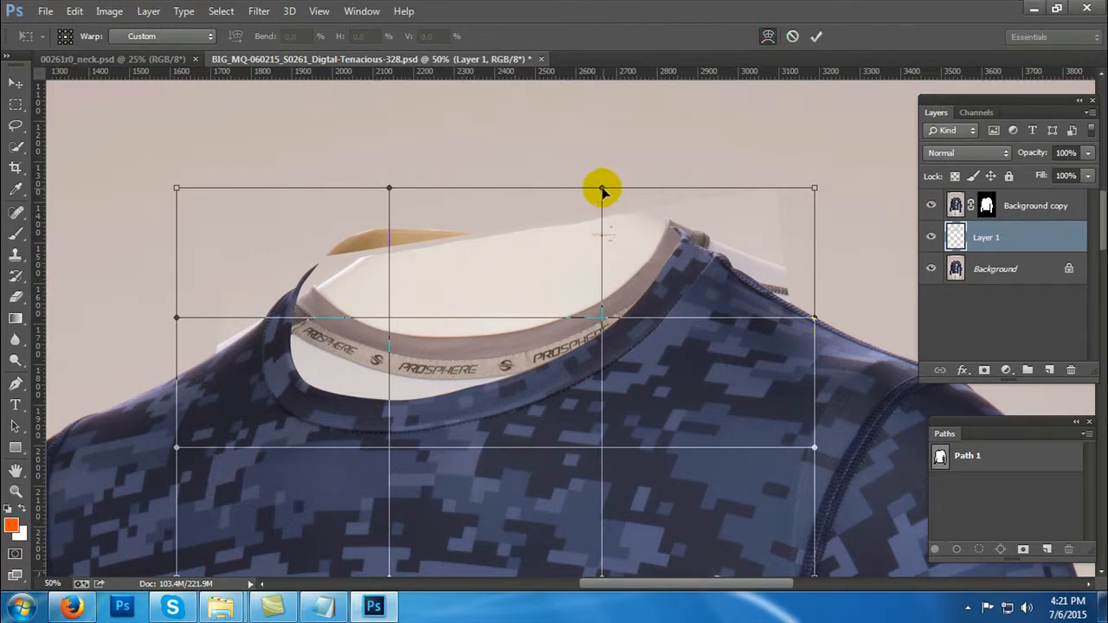
# Step: Warp the collar's top-left corner and left side outward toward the shoulder
pyautogui.moveTo(602, 189); pyautogui.dragTo(390, 188)
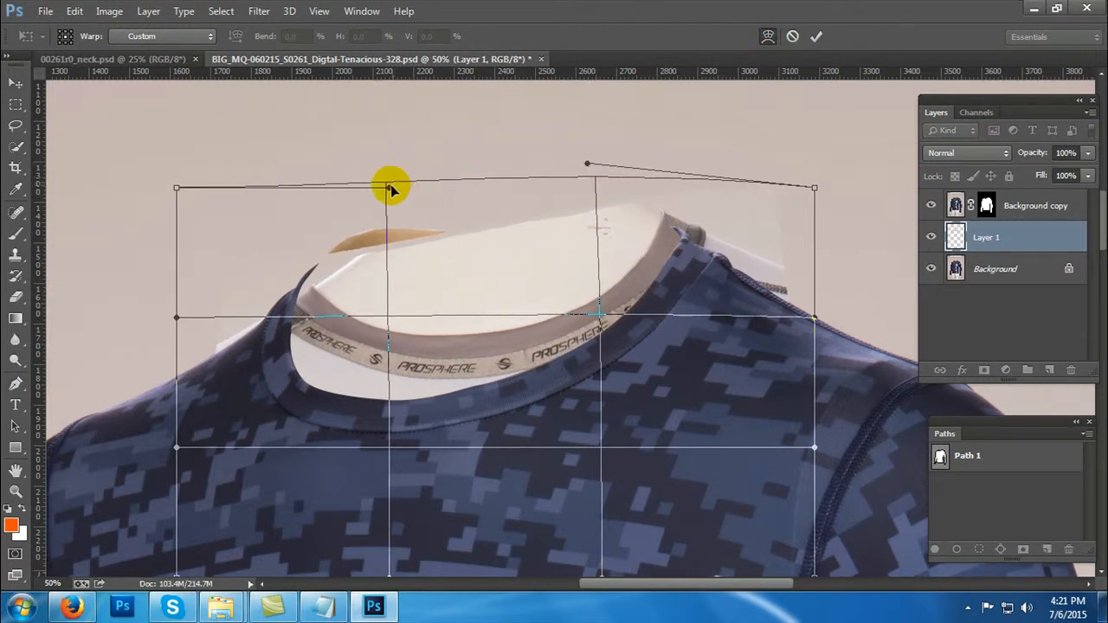
pyautogui.moveTo(390, 189); pyautogui.dragTo(173, 189)
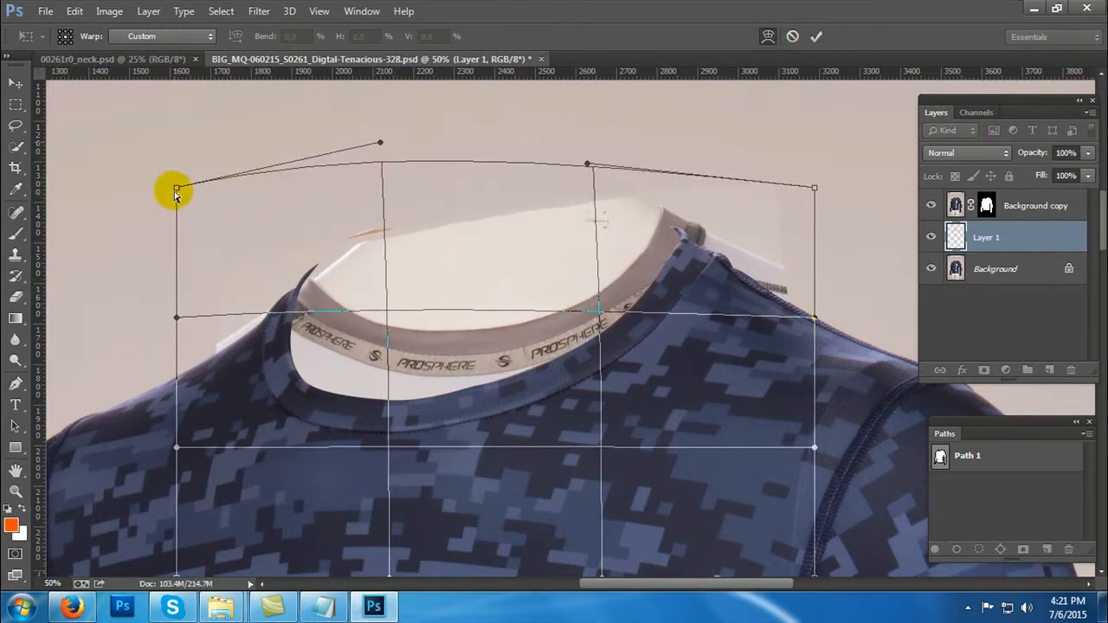
pyautogui.moveTo(177, 189); pyautogui.dragTo(142, 188)
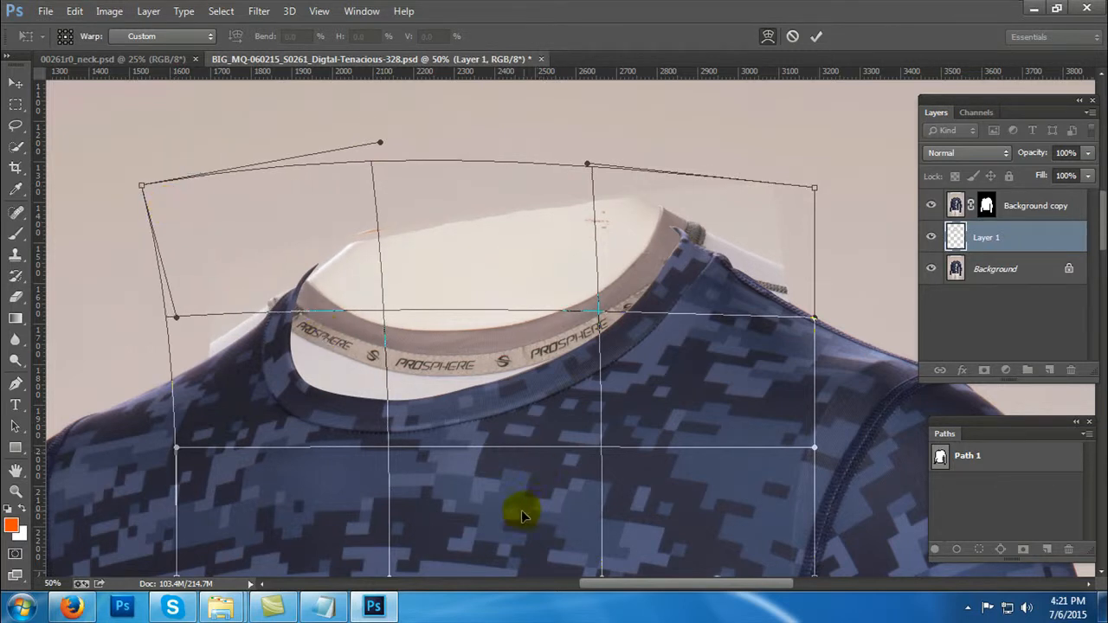
pyautogui.moveTo(522, 511); pyautogui.dragTo(476, 471)
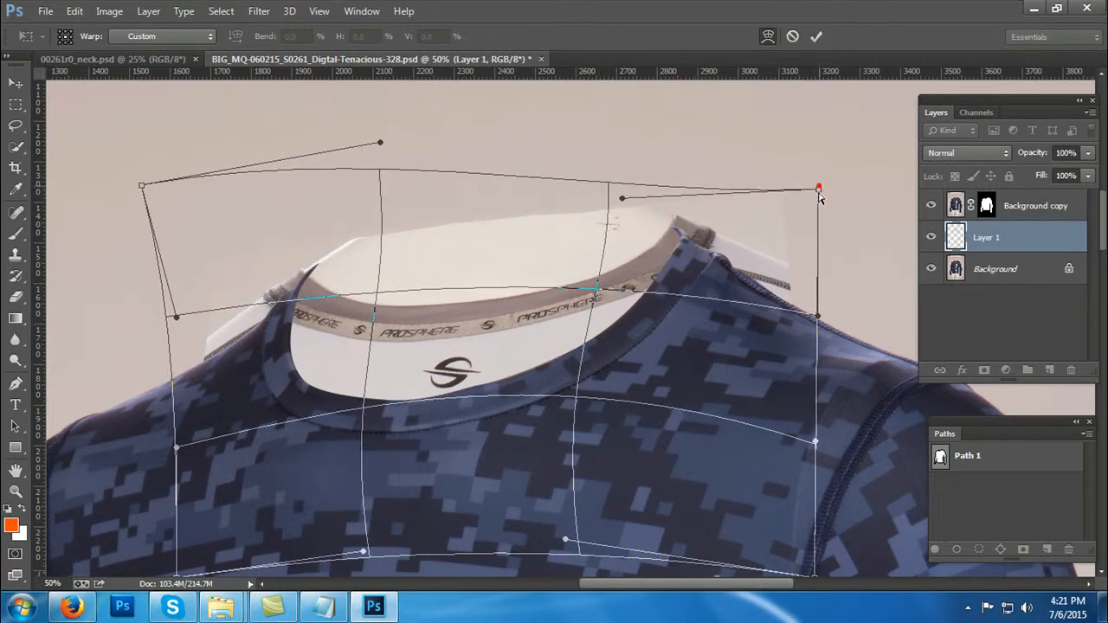
# Step: Adjust the right corner, push the left corner out and bend the middle along the neckline
pyautogui.moveTo(817, 187); pyautogui.dragTo(817, 228)
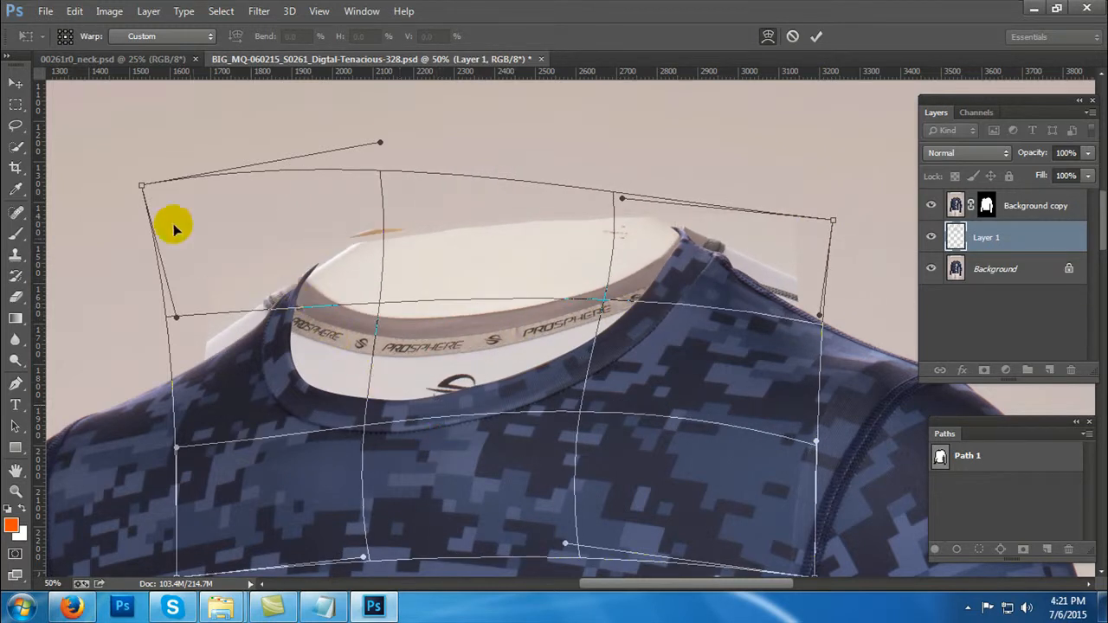
pyautogui.moveTo(173, 229); pyautogui.dragTo(135, 182)
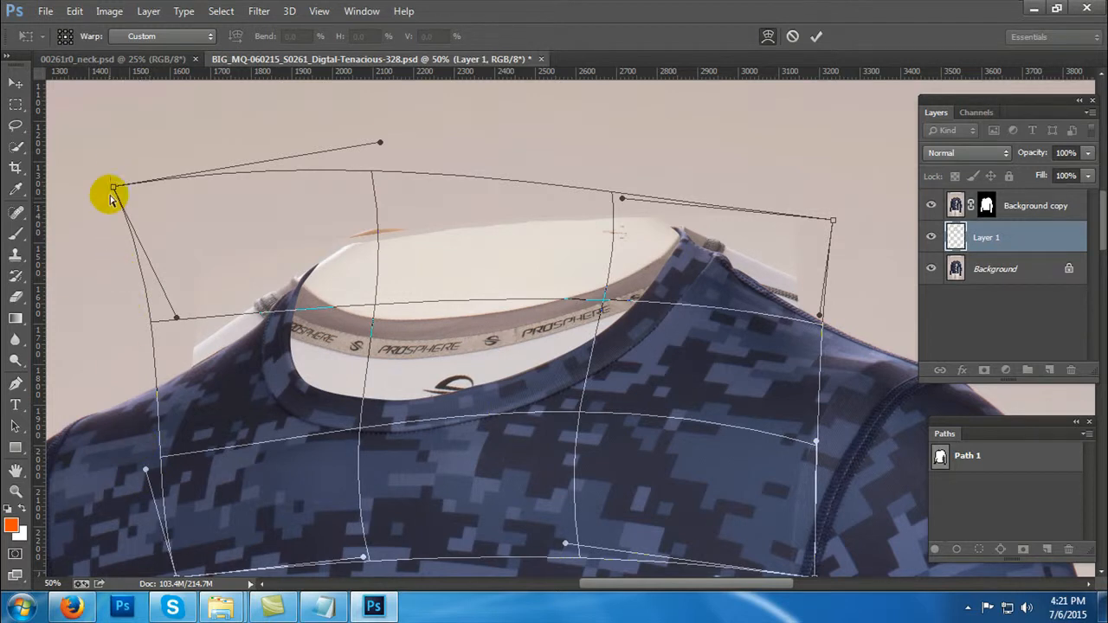
pyautogui.moveTo(111, 187); pyautogui.dragTo(114, 206)
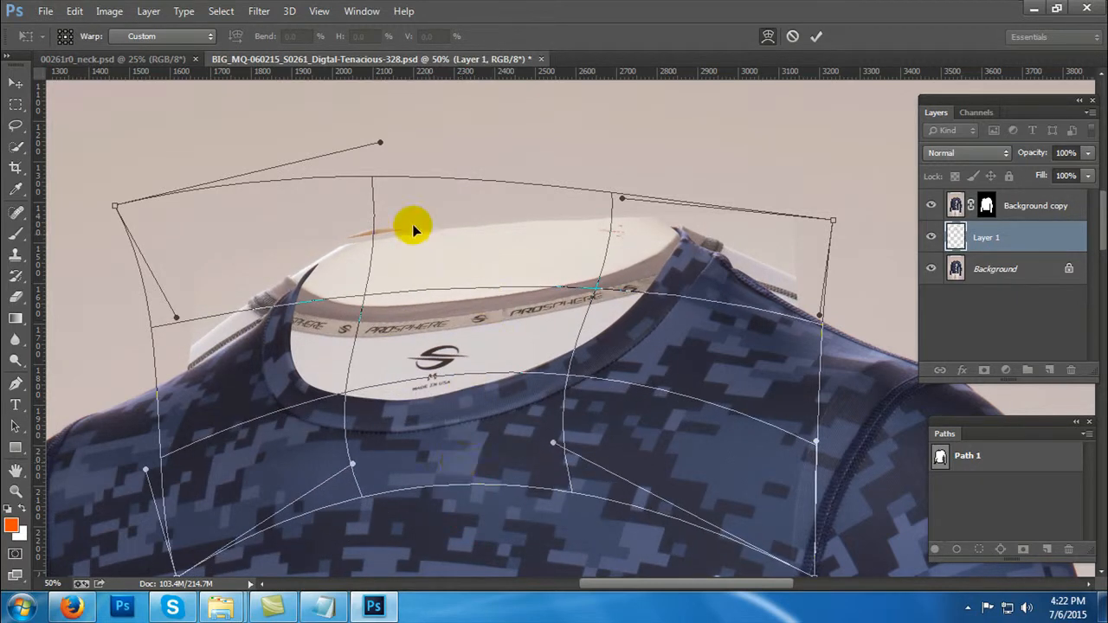
pyautogui.moveTo(414, 226); pyautogui.dragTo(395, 172)
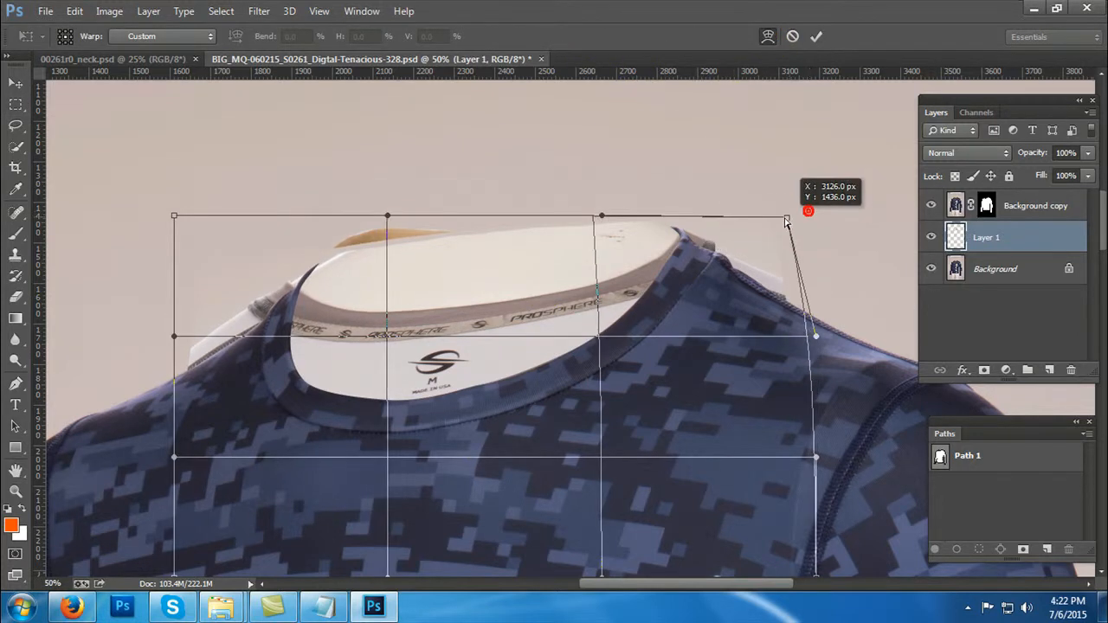
# Step: Warp the collar again, pulling corners in and curving the top edge around the neck
pyautogui.moveTo(786, 218); pyautogui.dragTo(794, 212)
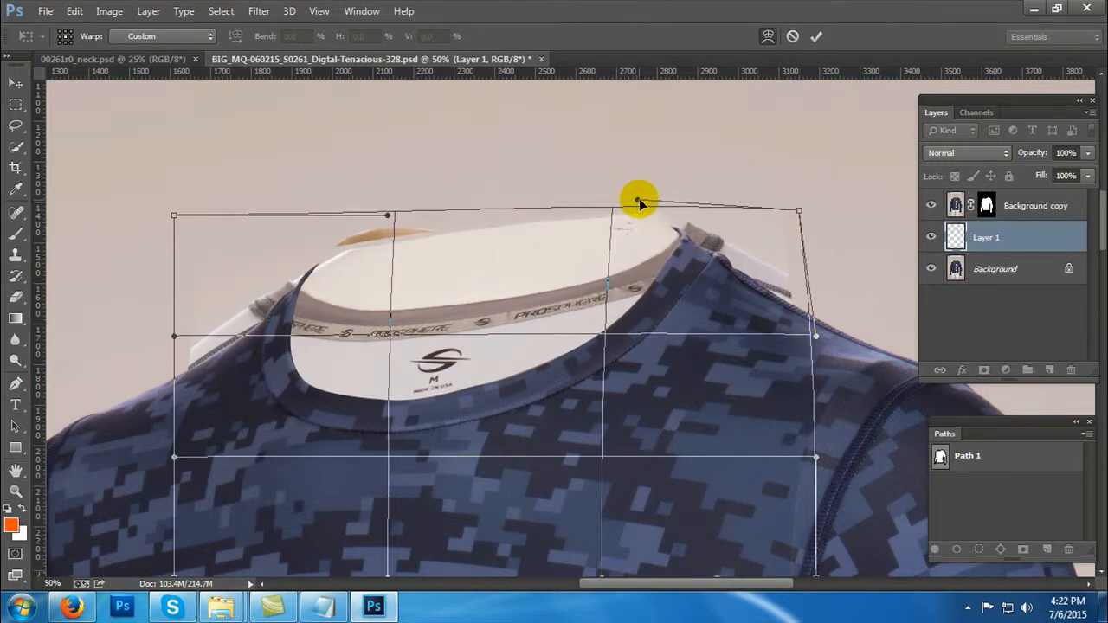
pyautogui.moveTo(641, 199); pyautogui.dragTo(658, 190)
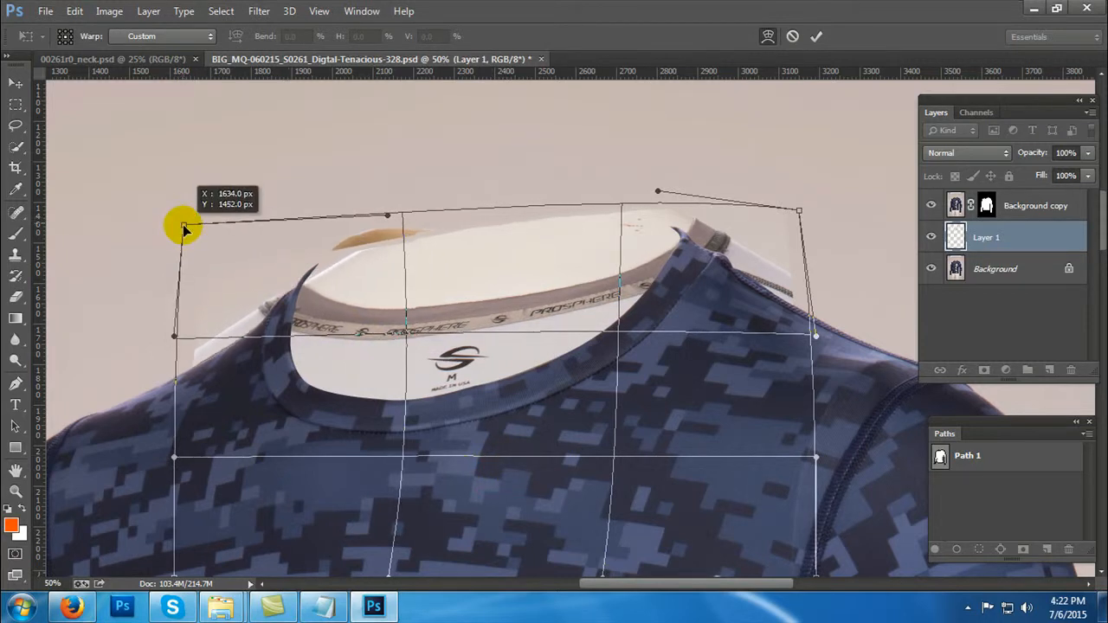
pyautogui.moveTo(184, 226); pyautogui.dragTo(130, 215)
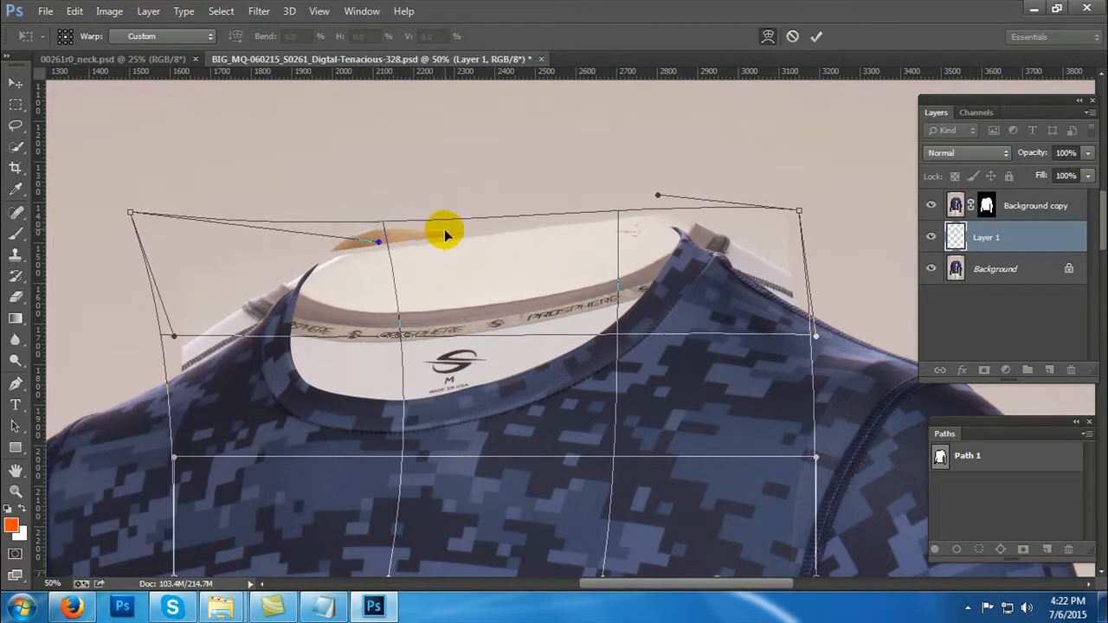
pyautogui.moveTo(447, 228); pyautogui.dragTo(783, 217)
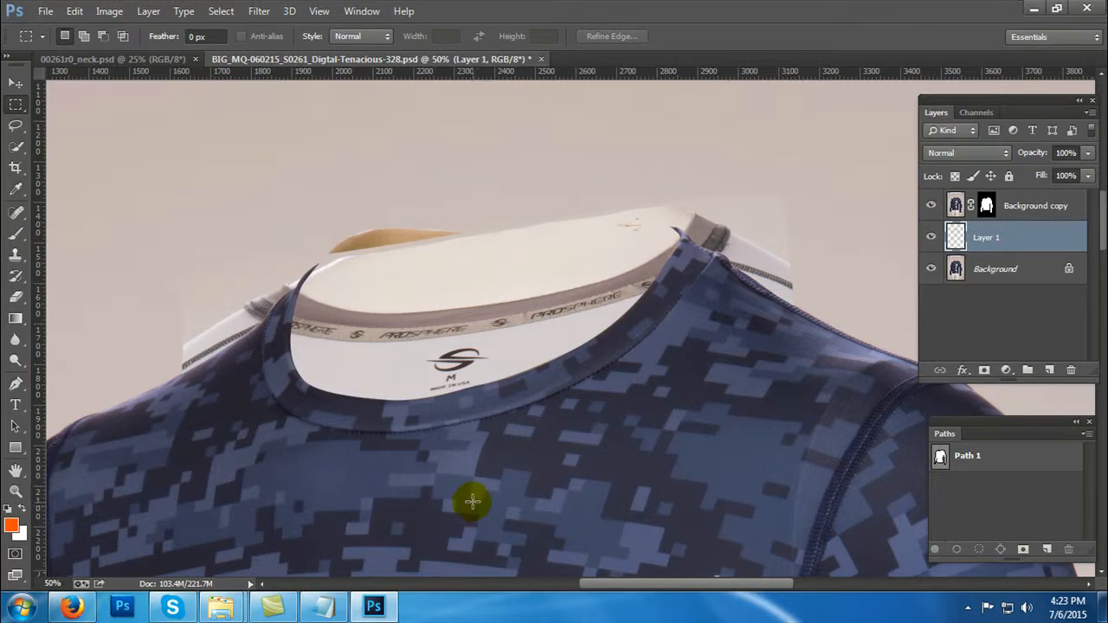
# Step: Add a white Solid Color fill layer above the Background
pyautogui.click(1004, 370)
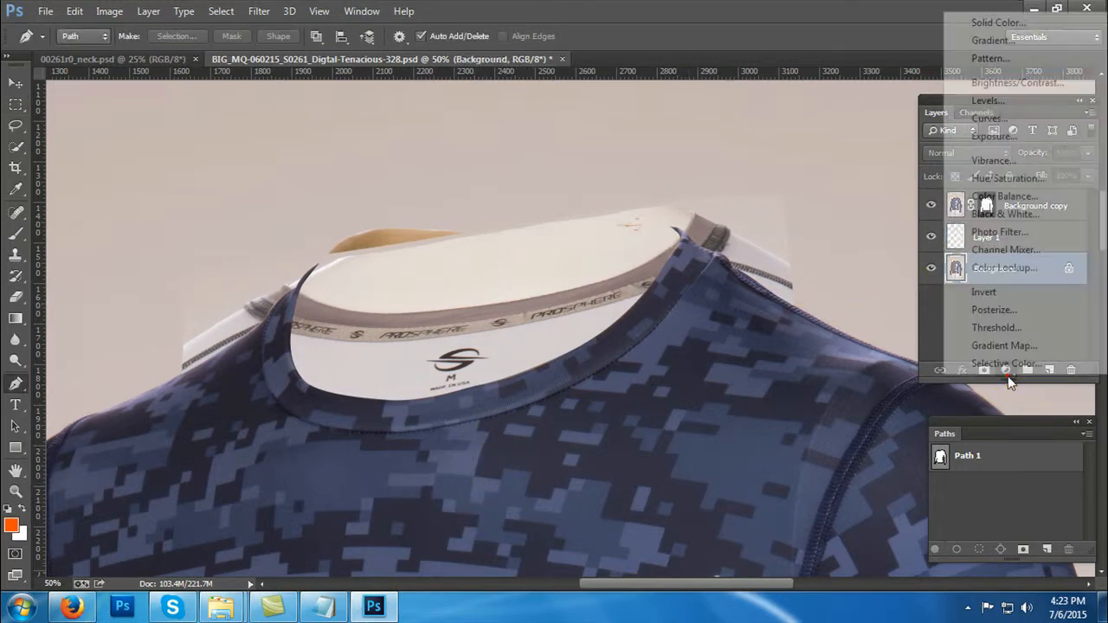
pyautogui.click(997, 20)
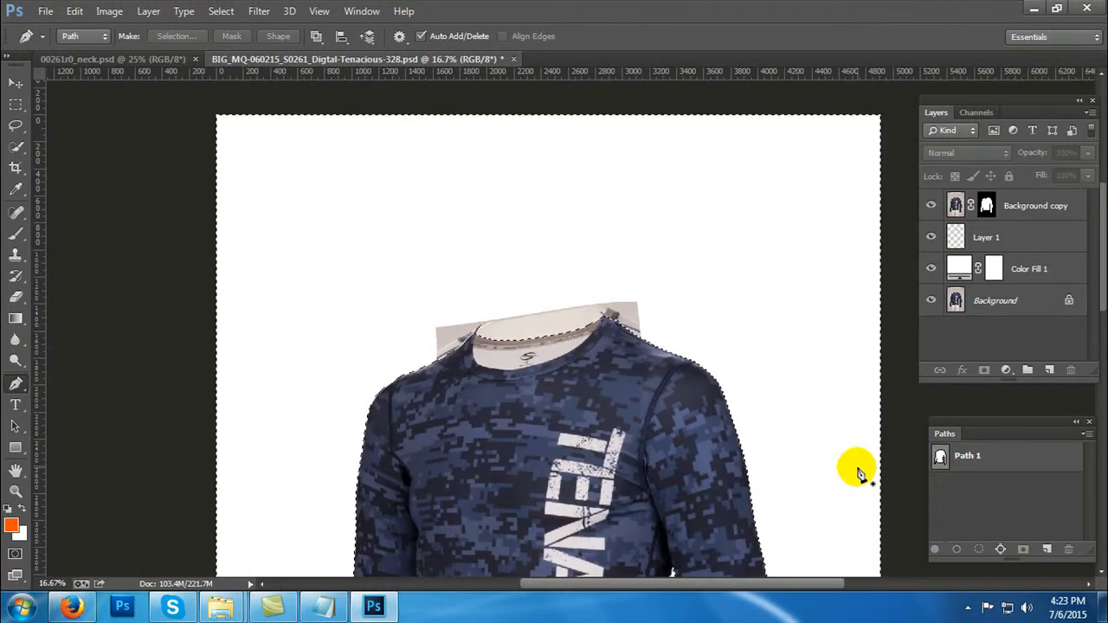
pyautogui.click(987, 237)
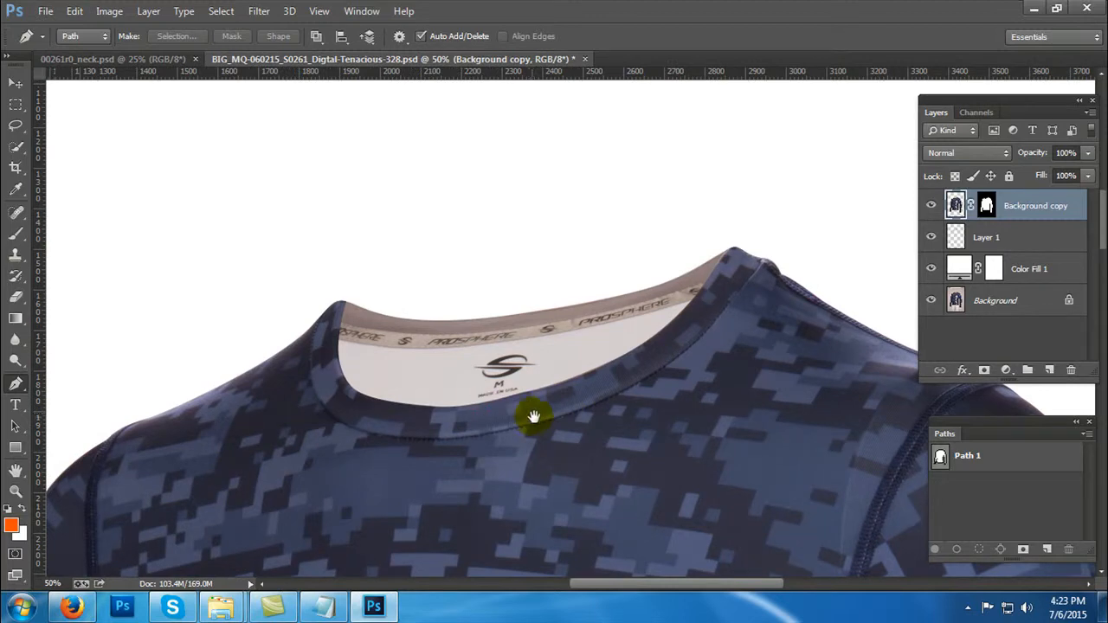
pyautogui.moveTo(533, 417); pyautogui.dragTo(495, 385)
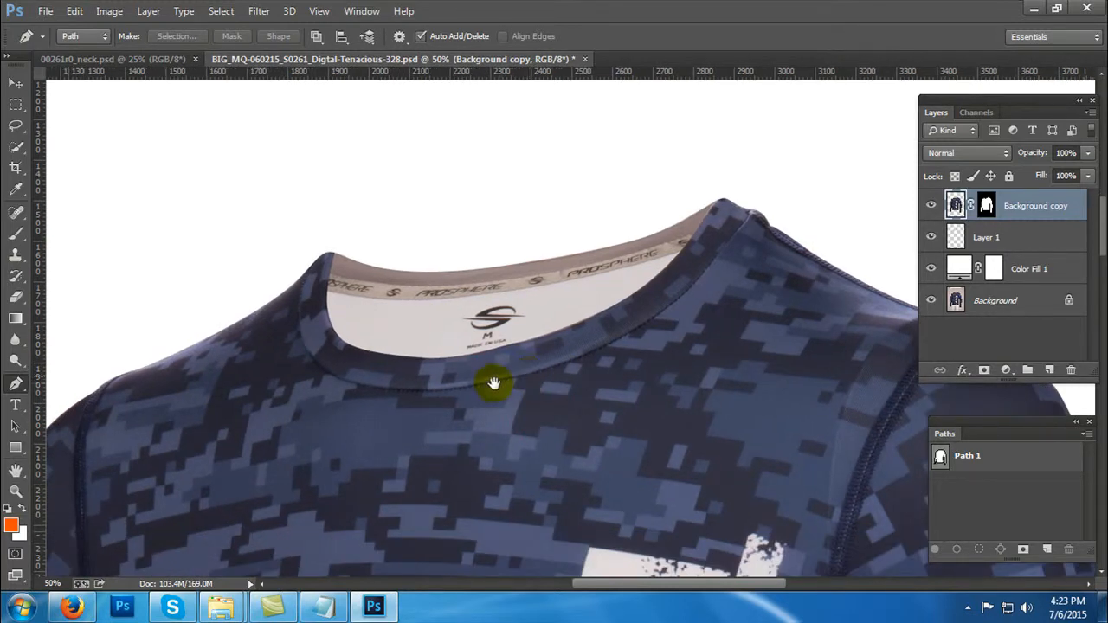